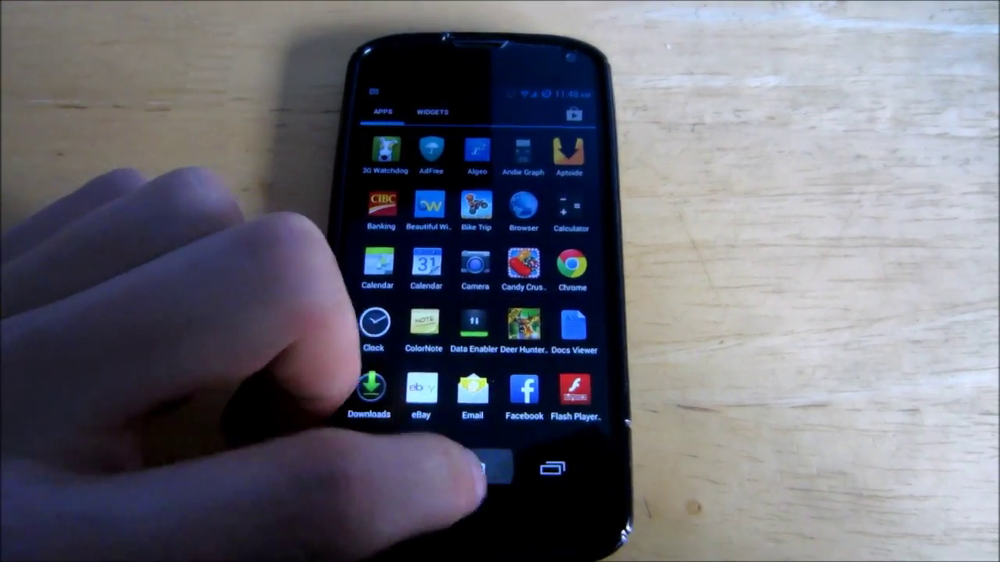
pyautogui.click(491, 475)
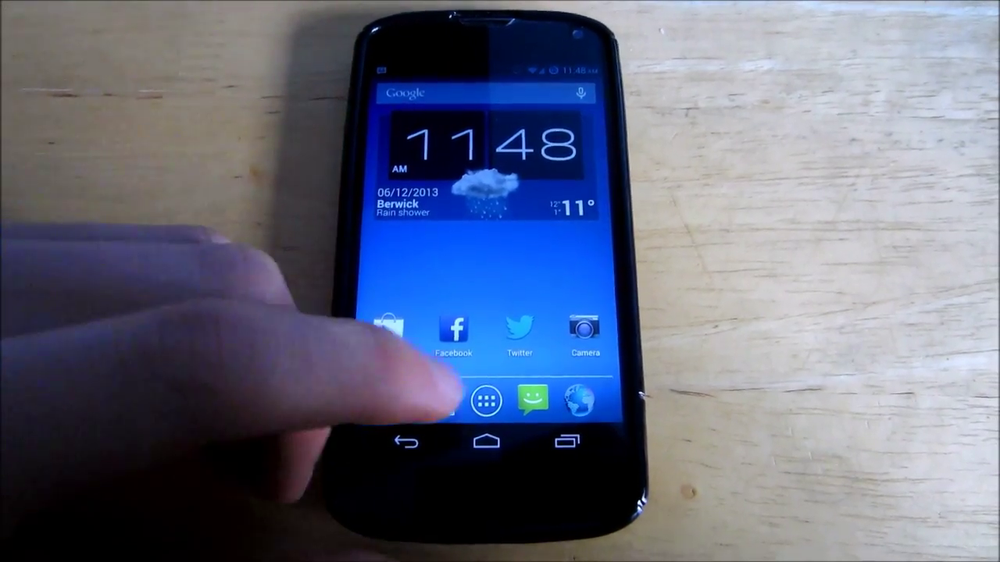
pyautogui.click(485, 402)
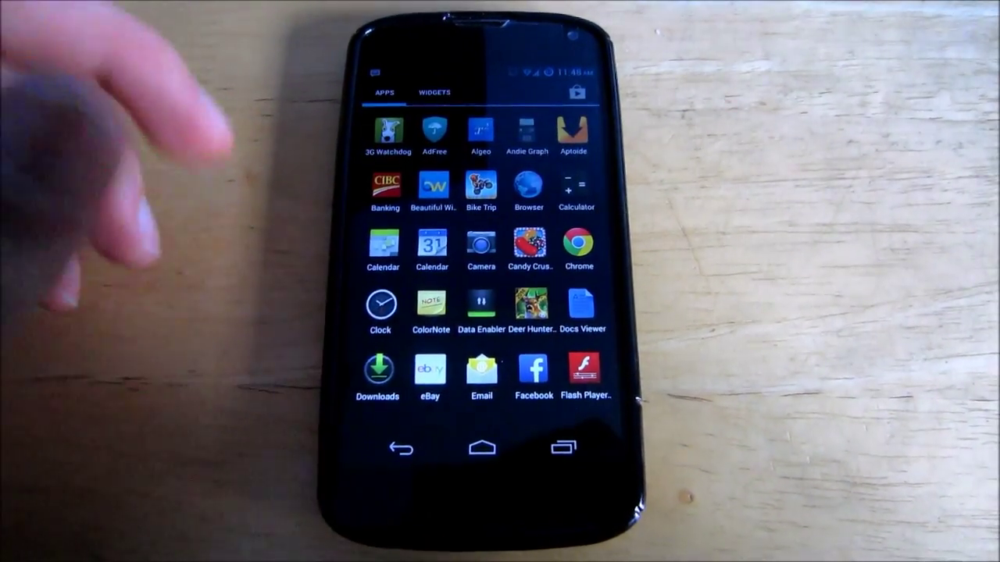